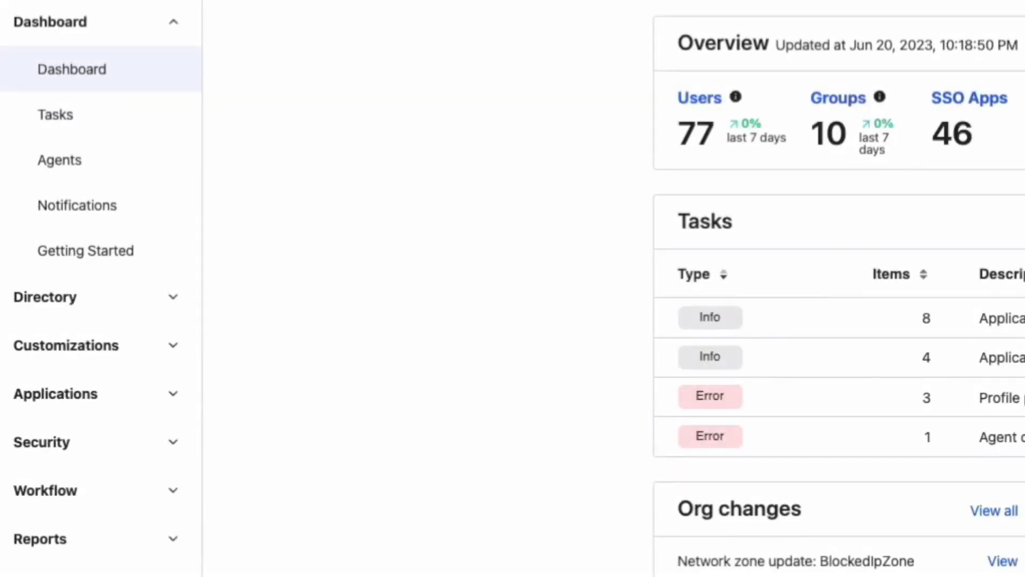
mouse_move(118, 399)
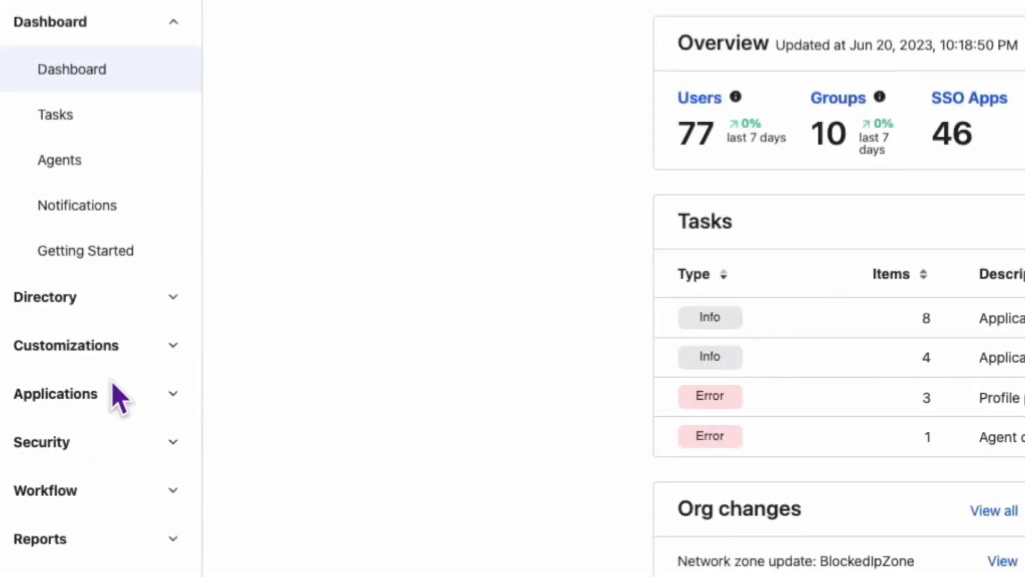
- Expand Applications in the sidebar and open the Applications list
left_click(55, 393)
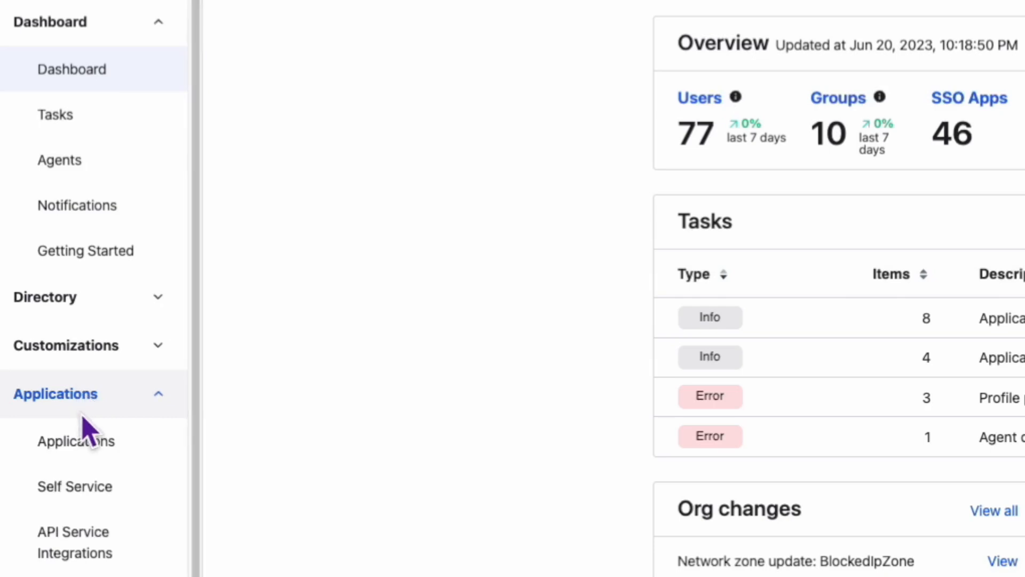
left_click(75, 440)
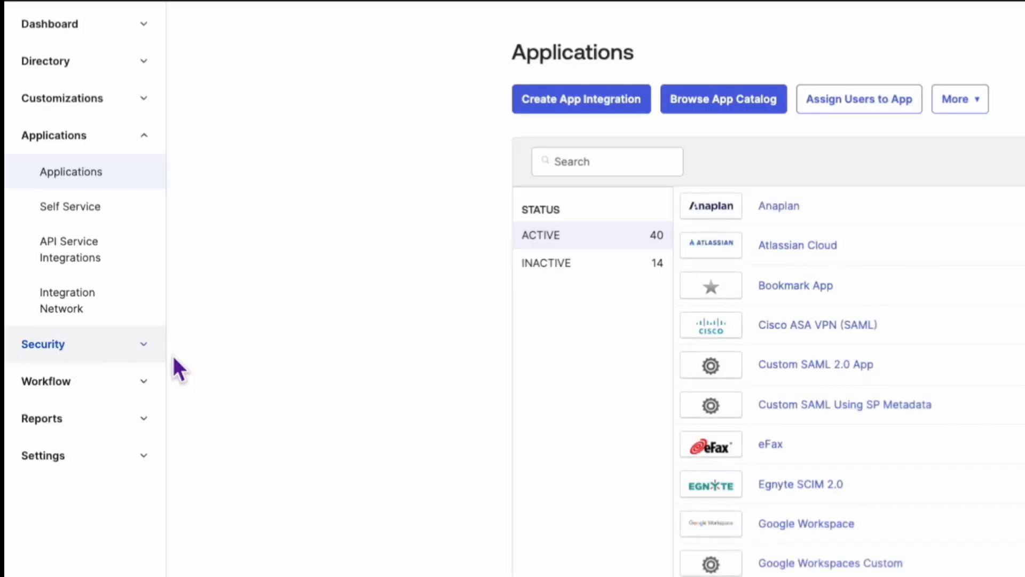
mouse_move(621, 314)
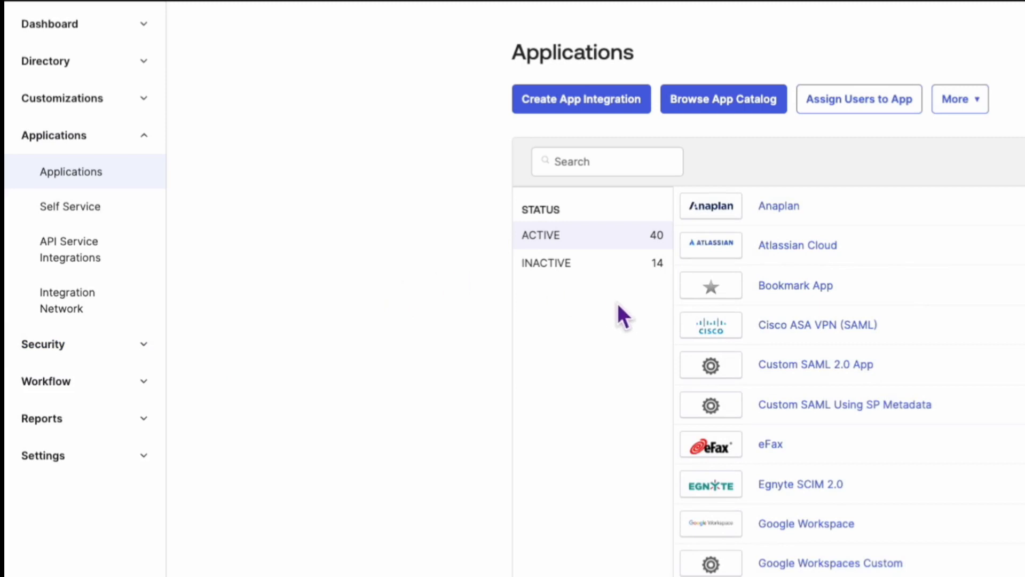
- Open Custom SAML 2.0 App and view its Sign On tab with SAML metadata
left_click(814, 364)
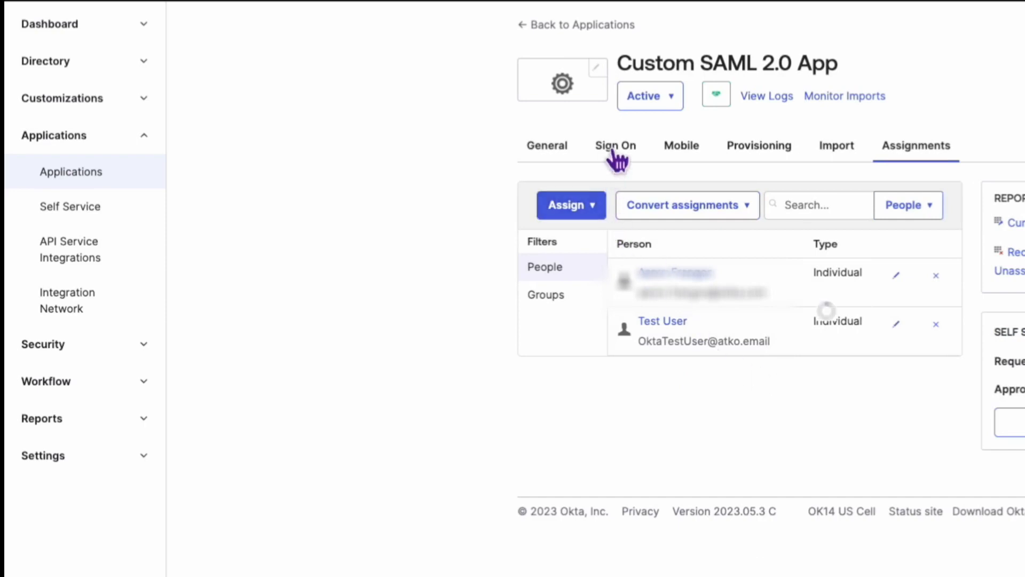
left_click(614, 145)
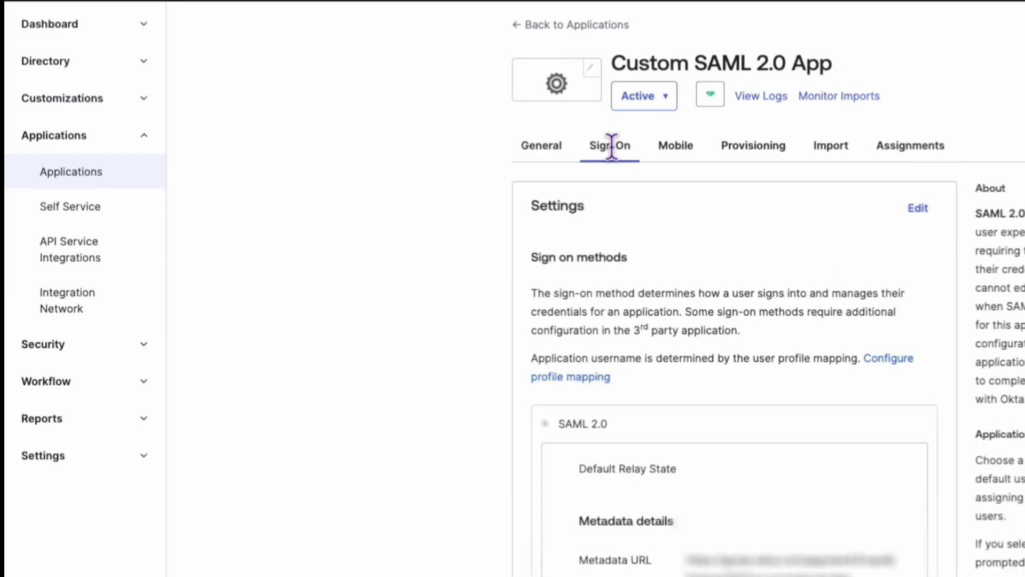
scroll("down", 3)
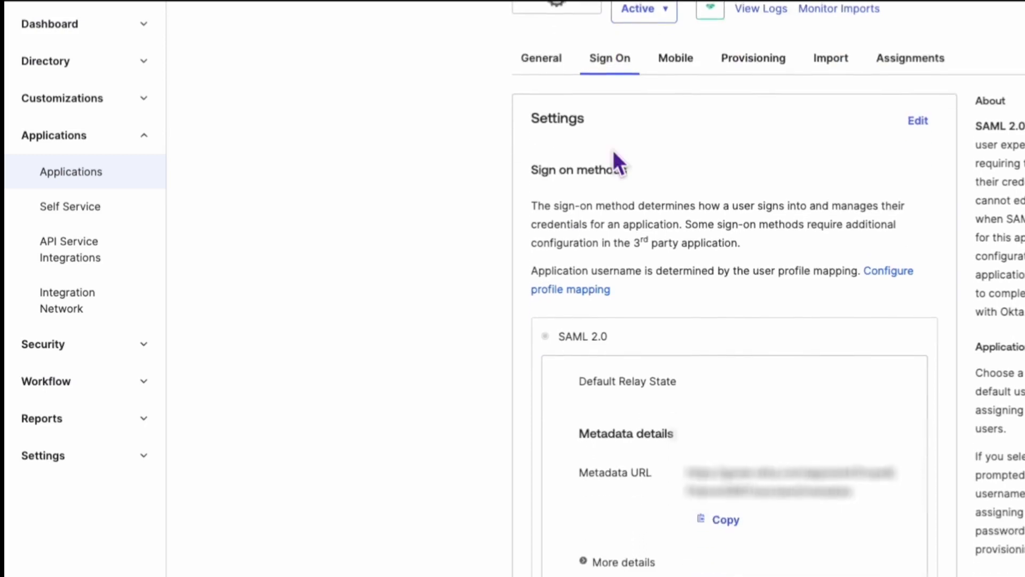
- Edit the Sign On settings and set Application username format to Custom
left_click(917, 120)
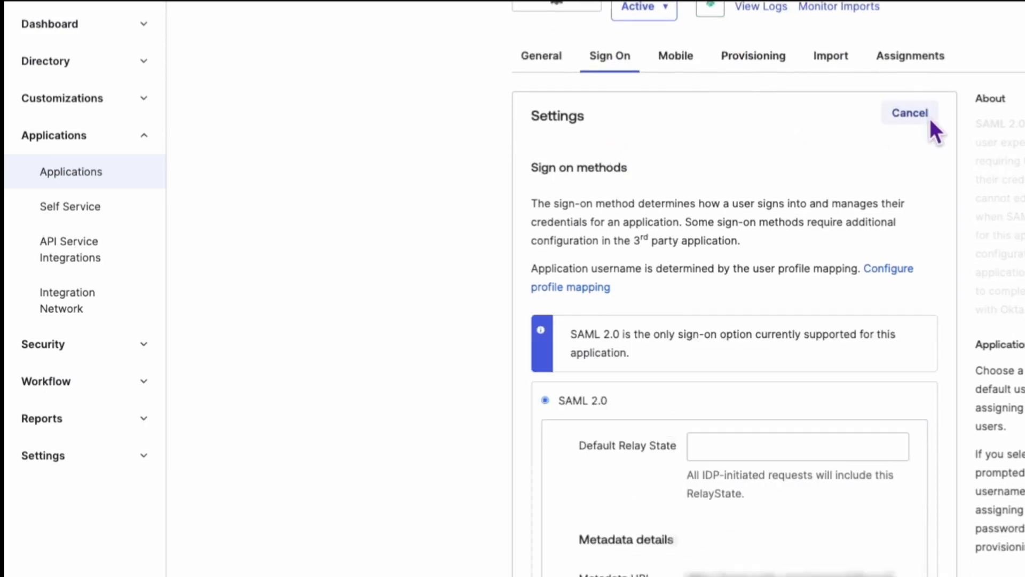
scroll("down", 3)
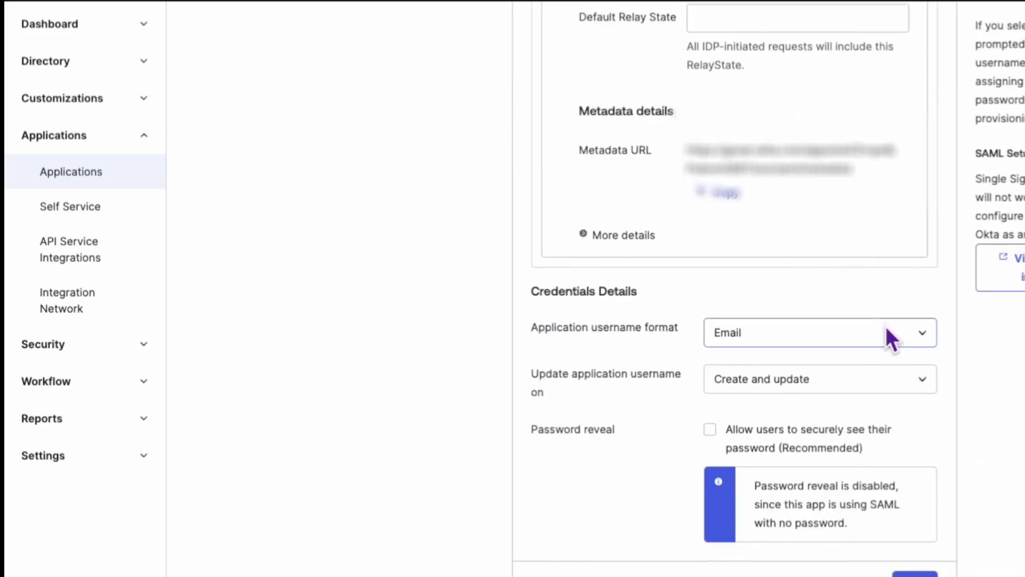
left_click(820, 333)
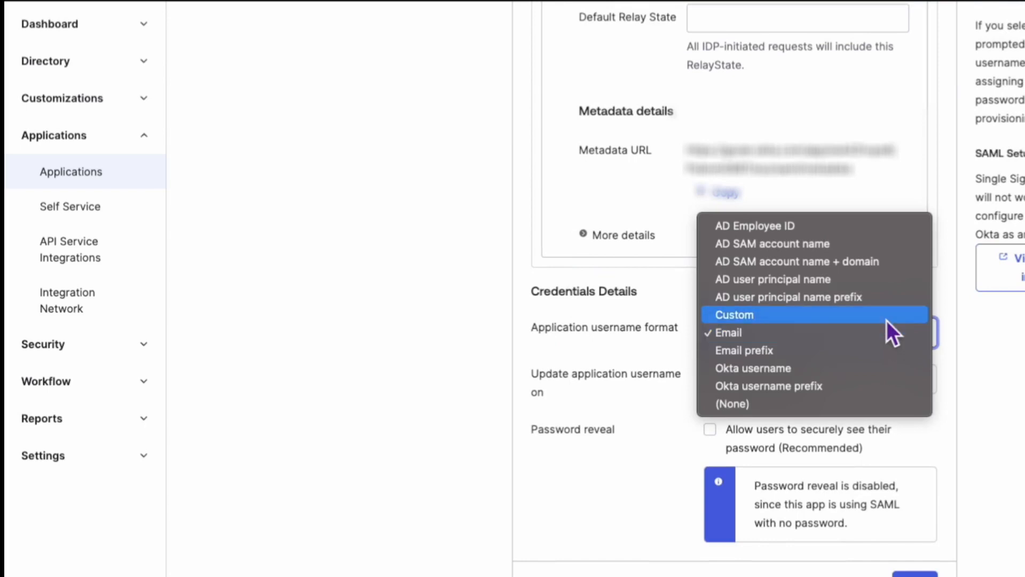
left_click(734, 314)
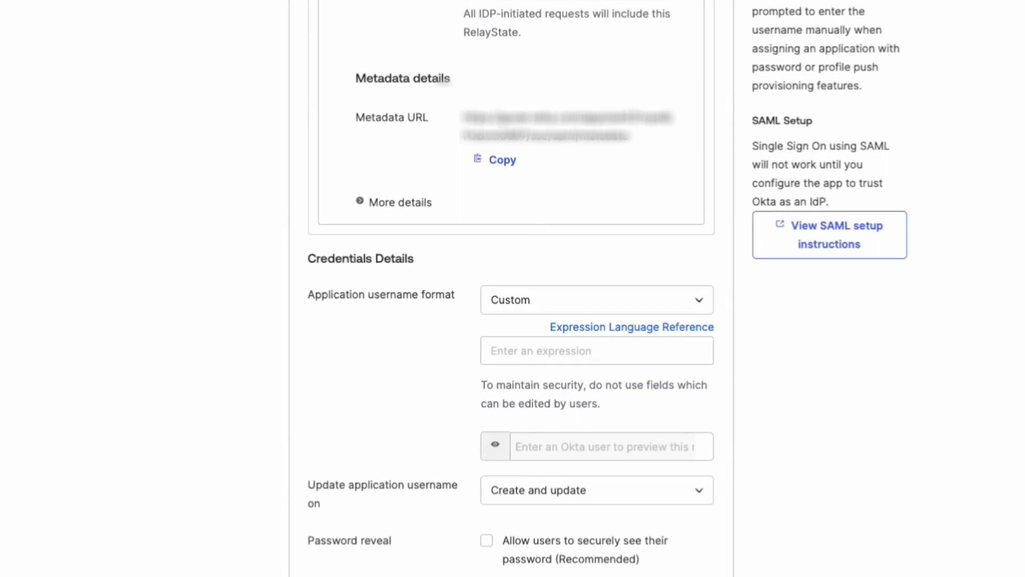
- Enter the username expression String.toLowerCase(user.login) and save the settings
left_click(596, 350)
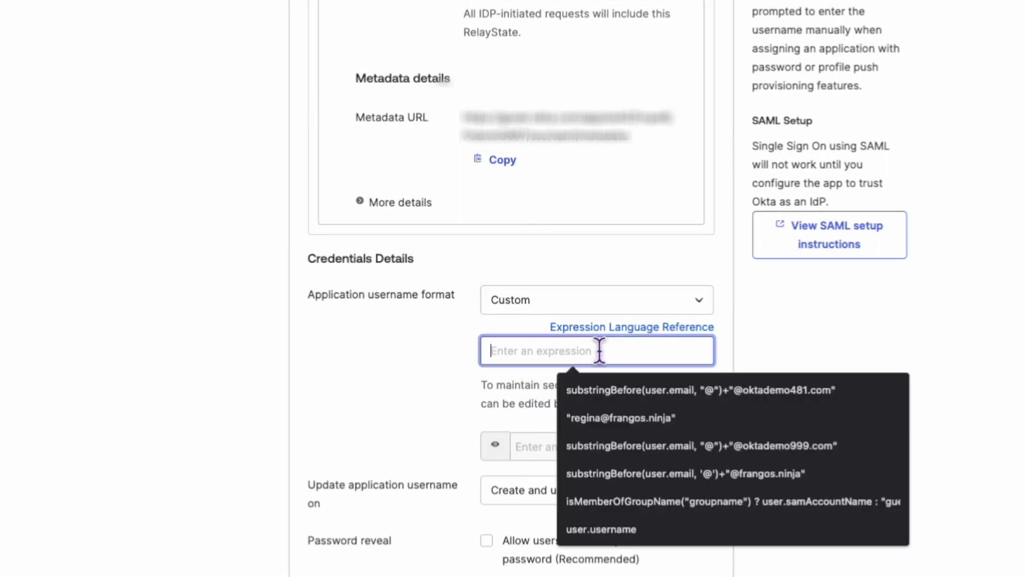
type("String.toLowerCase(user.login)")
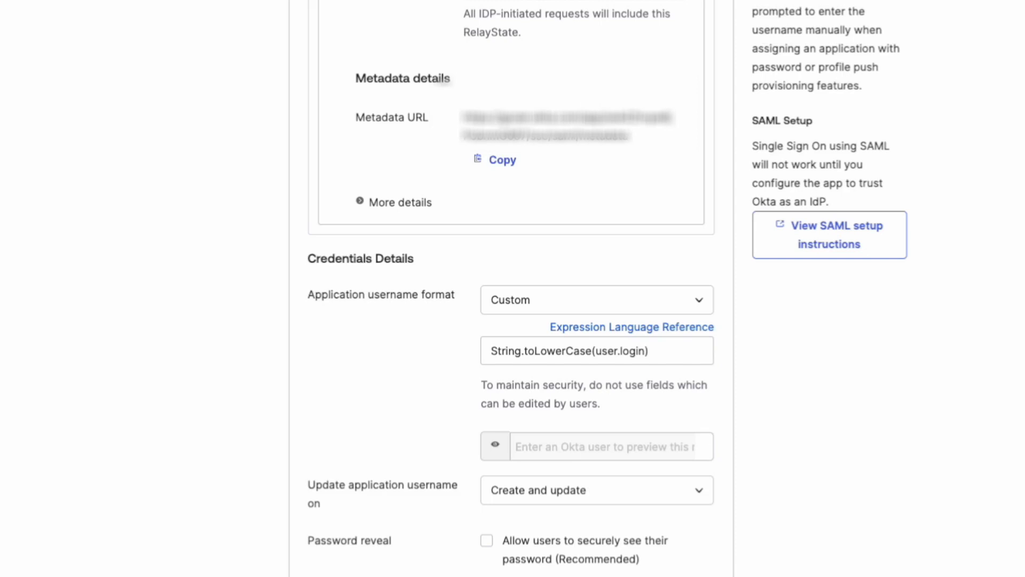
mouse_move(658, 428)
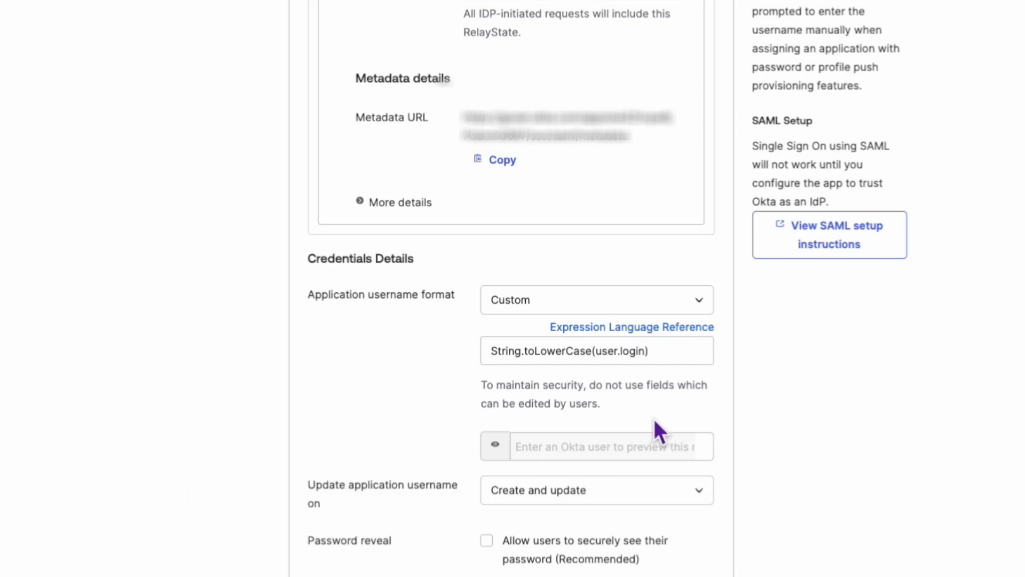
scroll("down", 3)
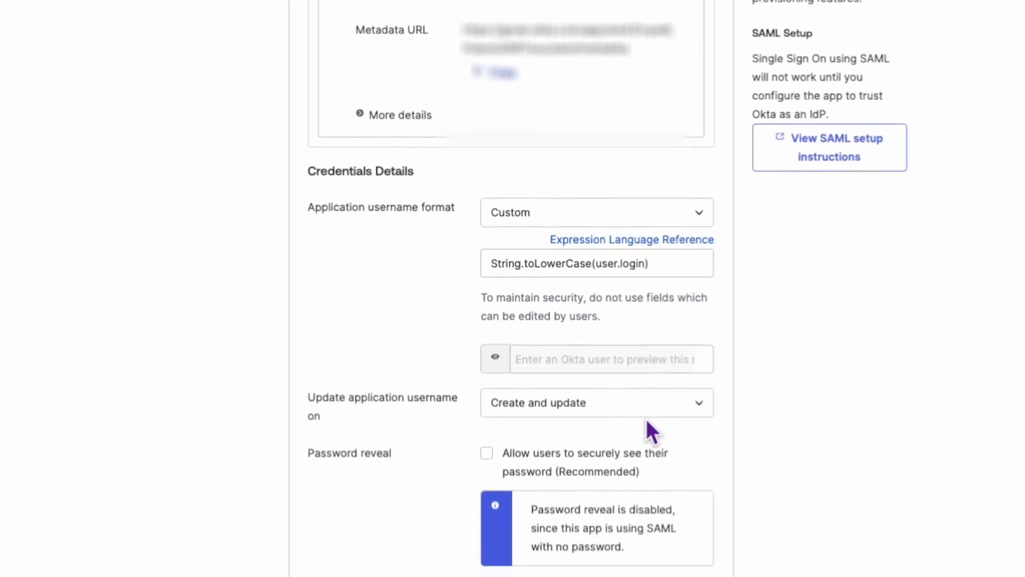
scroll("down", 3)
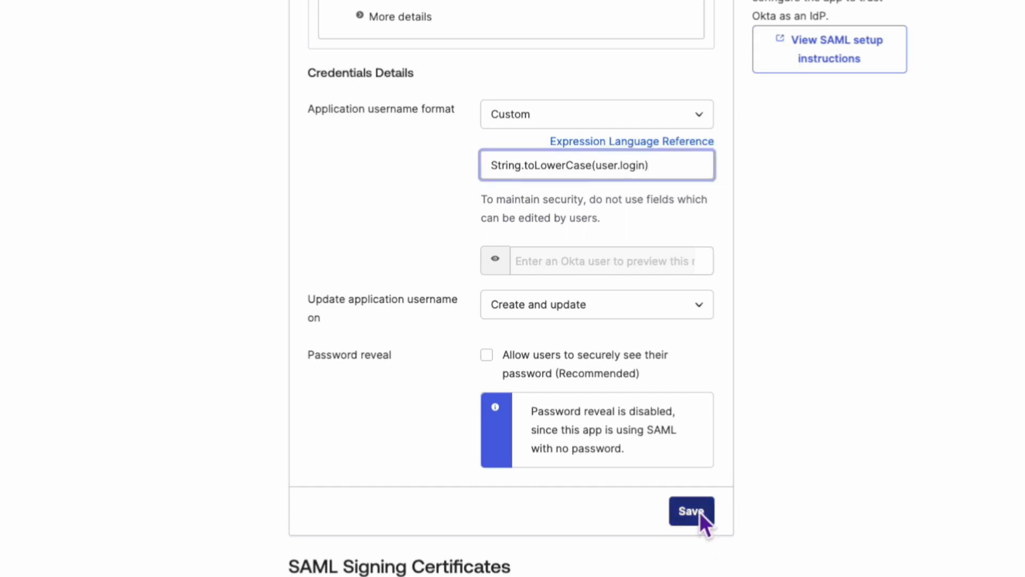
left_click(691, 510)
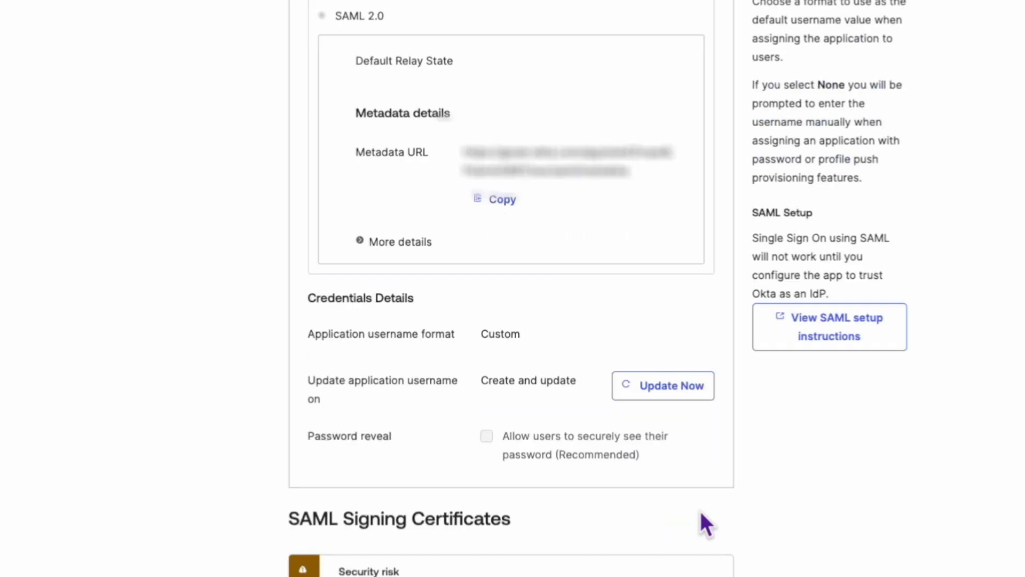